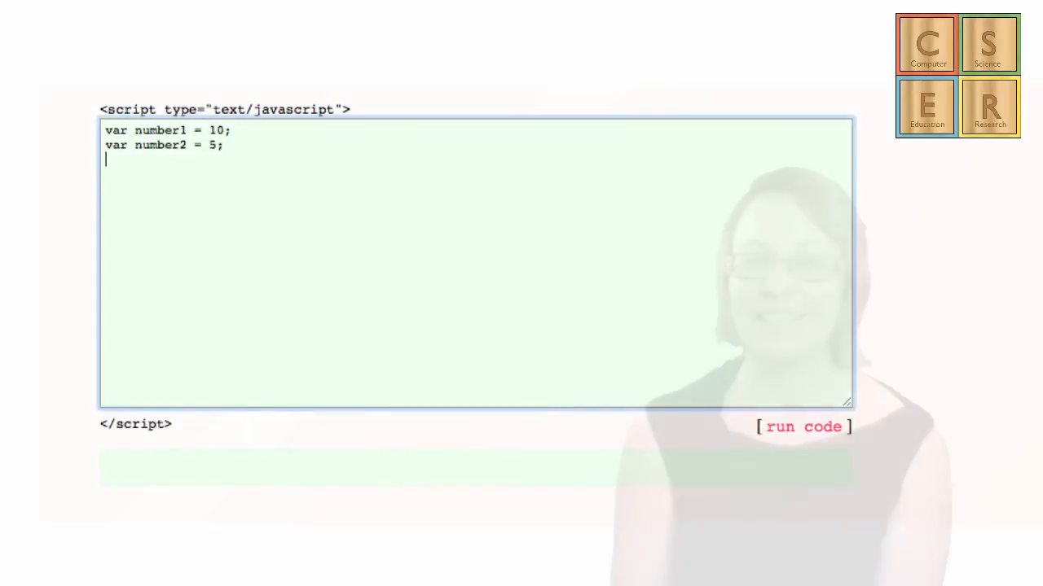
Write var result = number1 + number2 and document.write("The result of our sum is " + result)
type("var result = number1 + number2;")
type("docu")
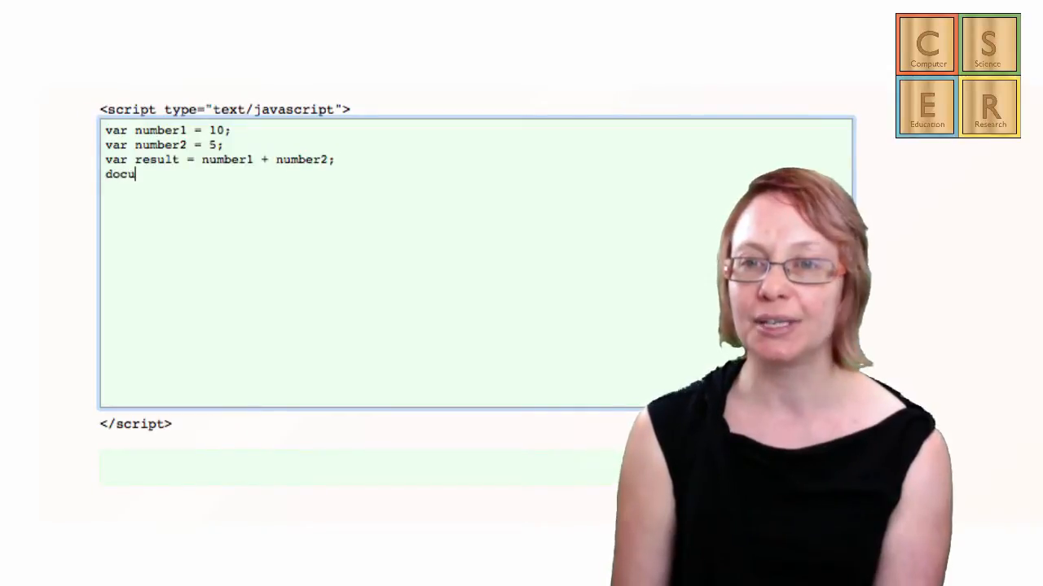
type("ment.write(\"The")
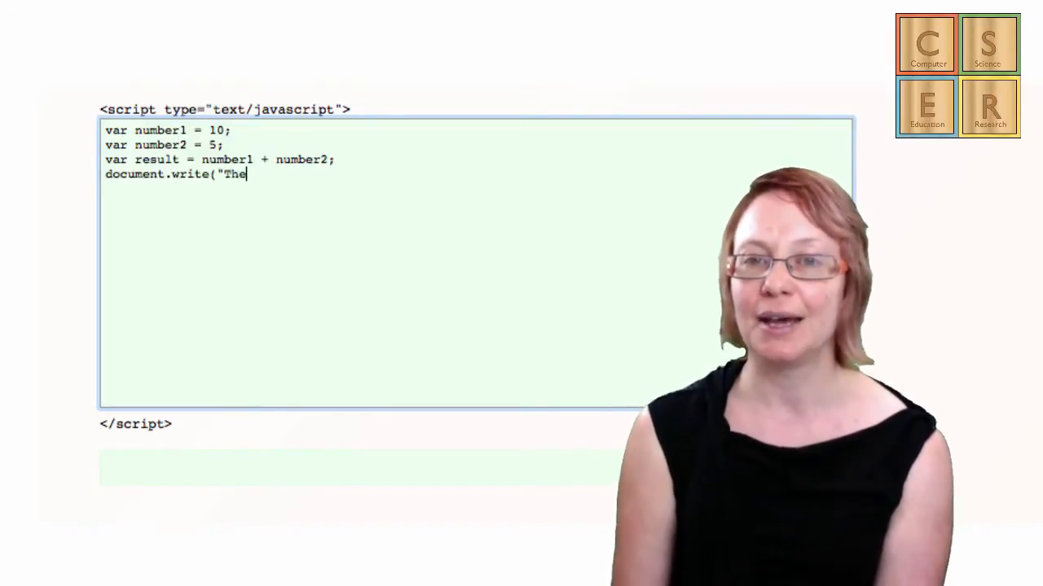
type("result of our sum is \" + result);")
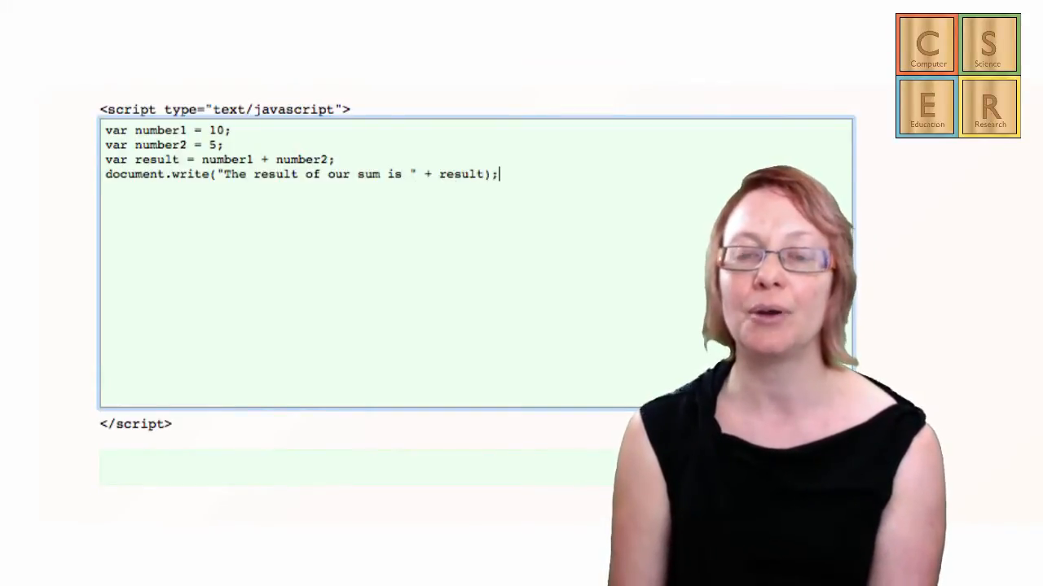
left_click(804, 427)
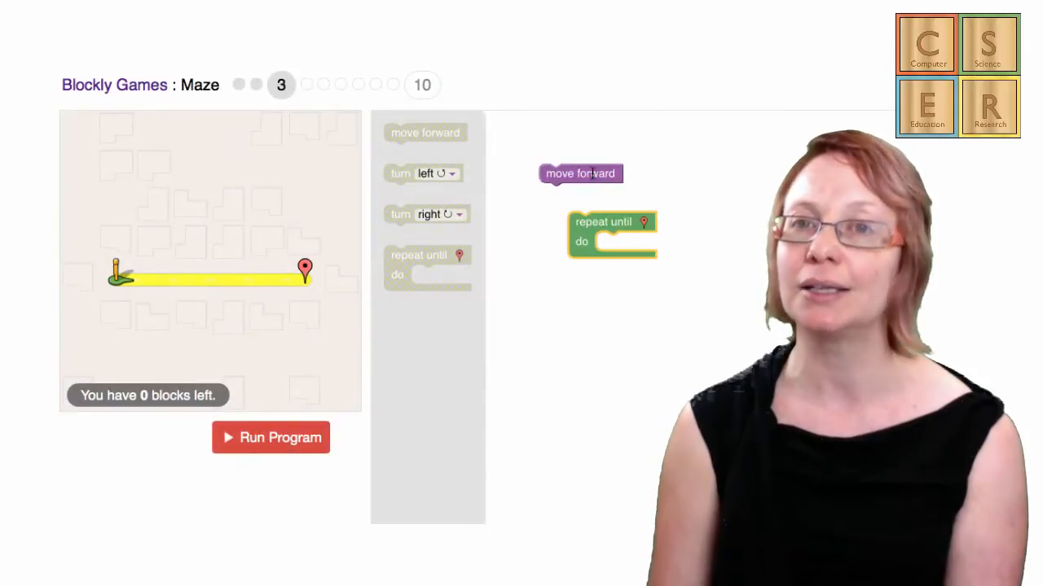
Nest move forward in the repeat until loop and run the maze program
left_click_drag(580, 172, 636, 241)
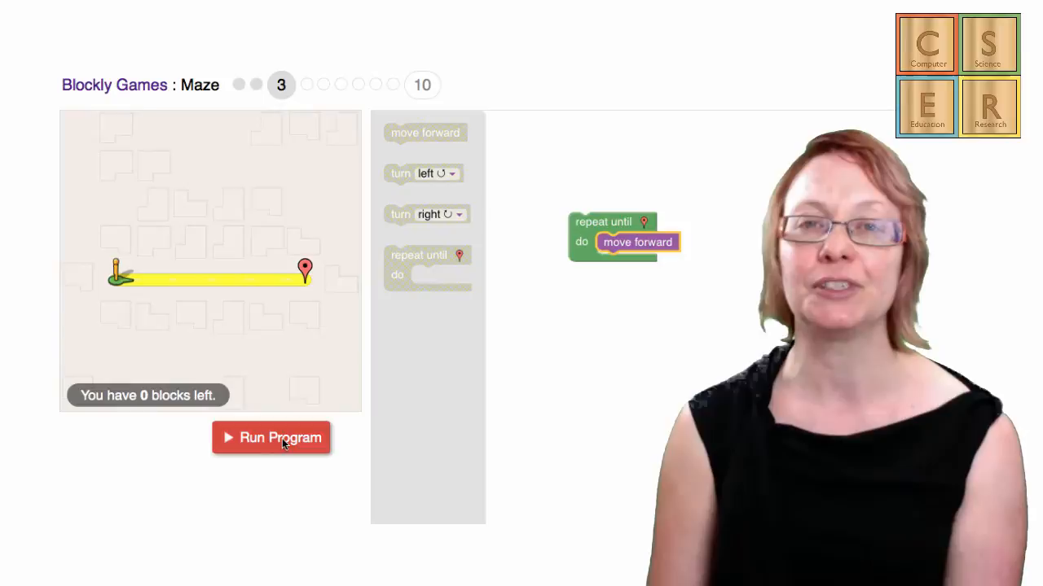
left_click(271, 437)
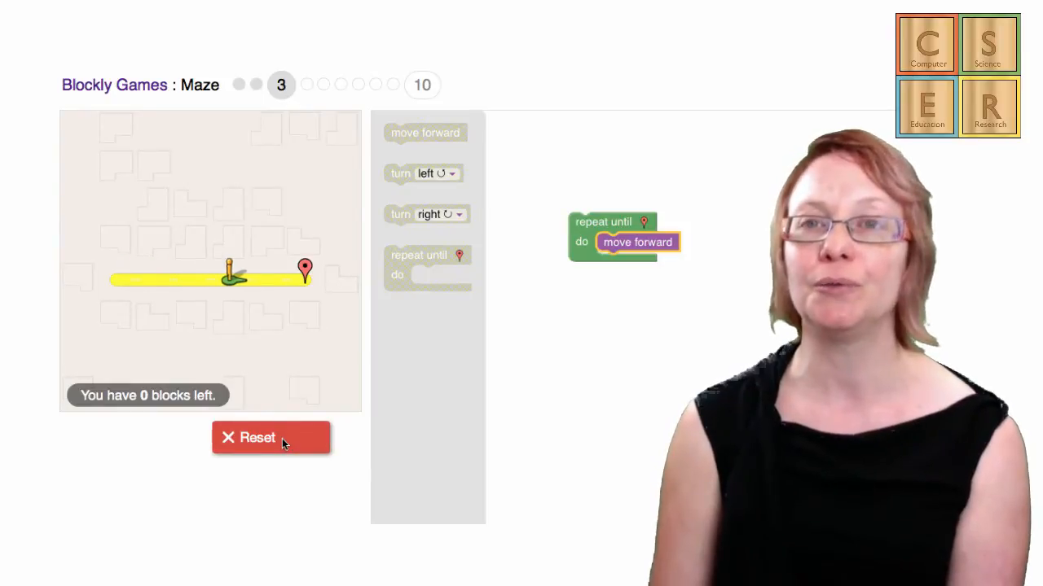
mouse_move(271, 437)
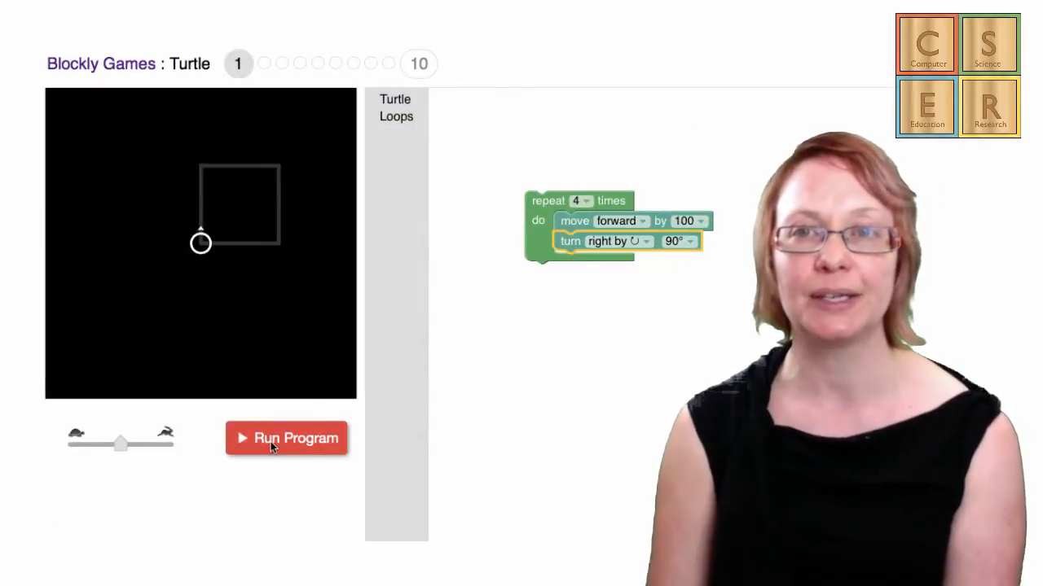
Run the Turtle program repeating forward 100, turn right 90 four times to trace a square
left_click(286, 438)
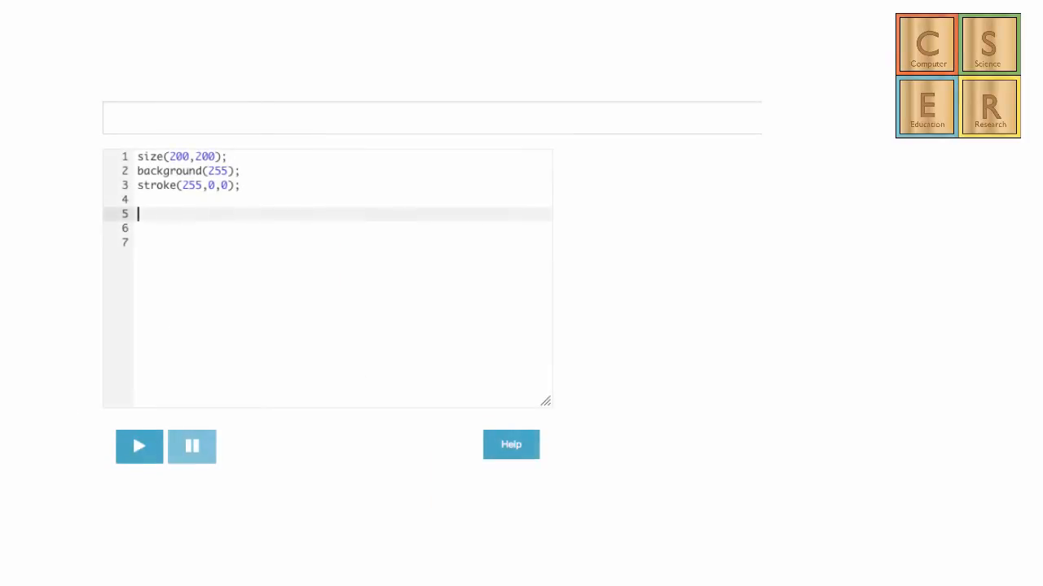
Add rect(30,30,50,100) and ellipse(30,30,50,50), then run to show both red outlines
type("rect(3")
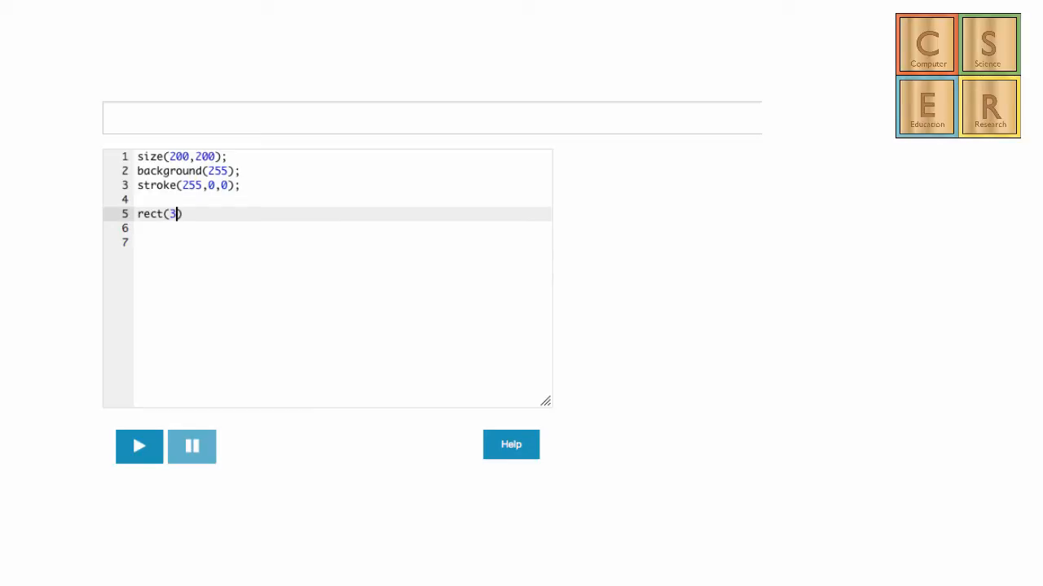
type("0,30,50,100")
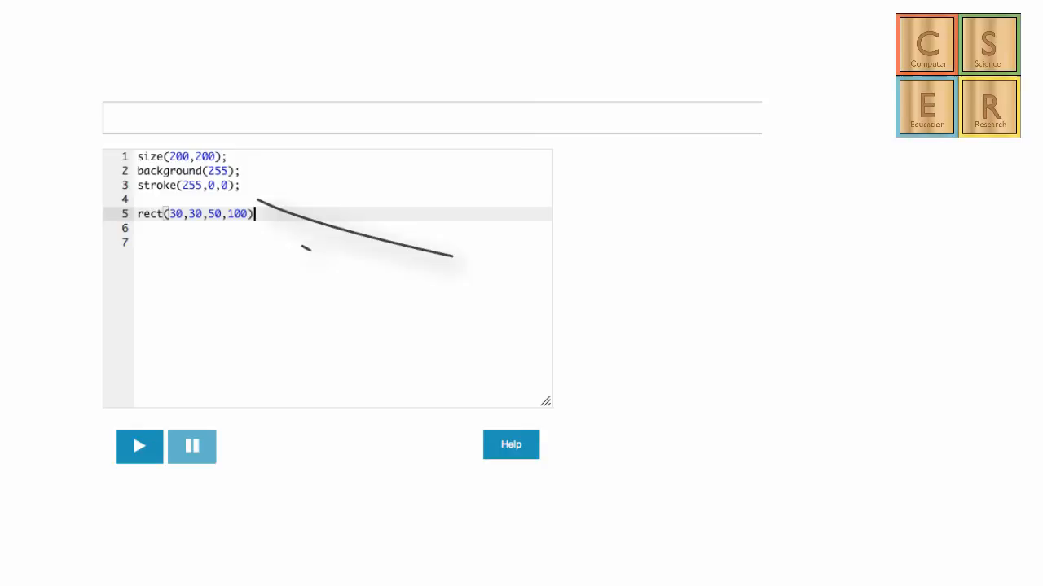
type(";")
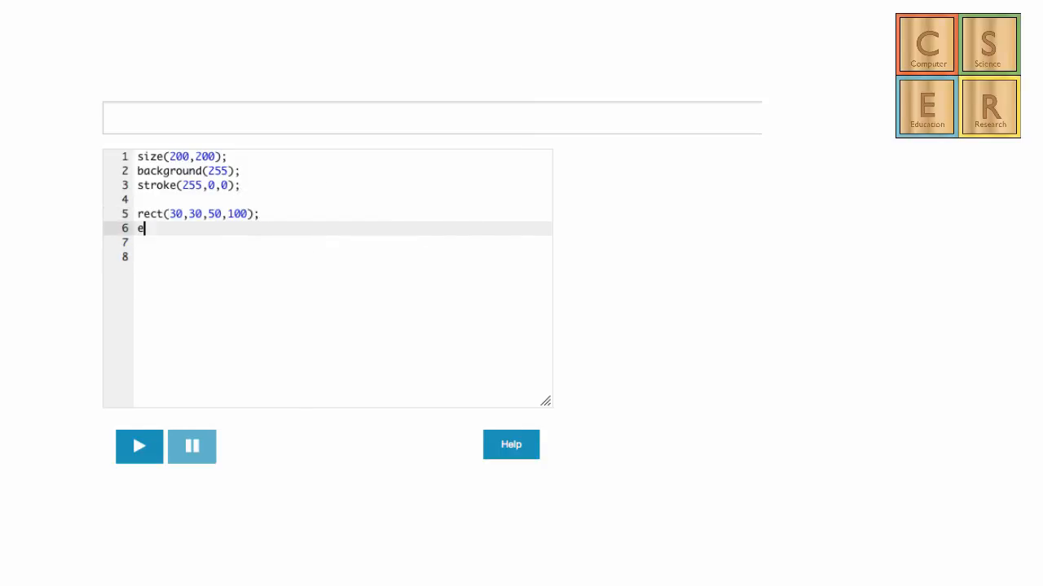
type("llipse()")
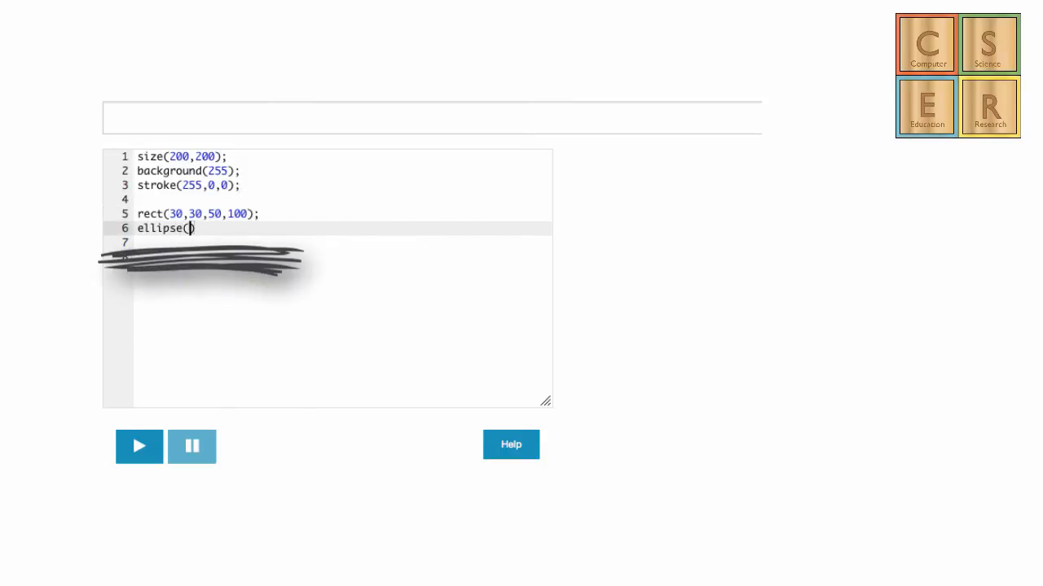
type("30,30,")
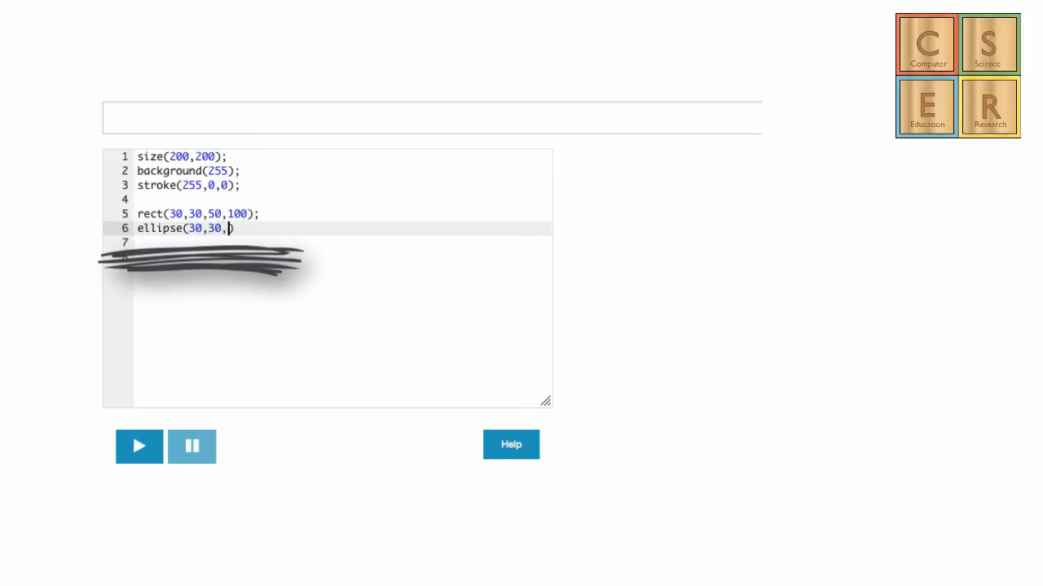
type("50,50);")
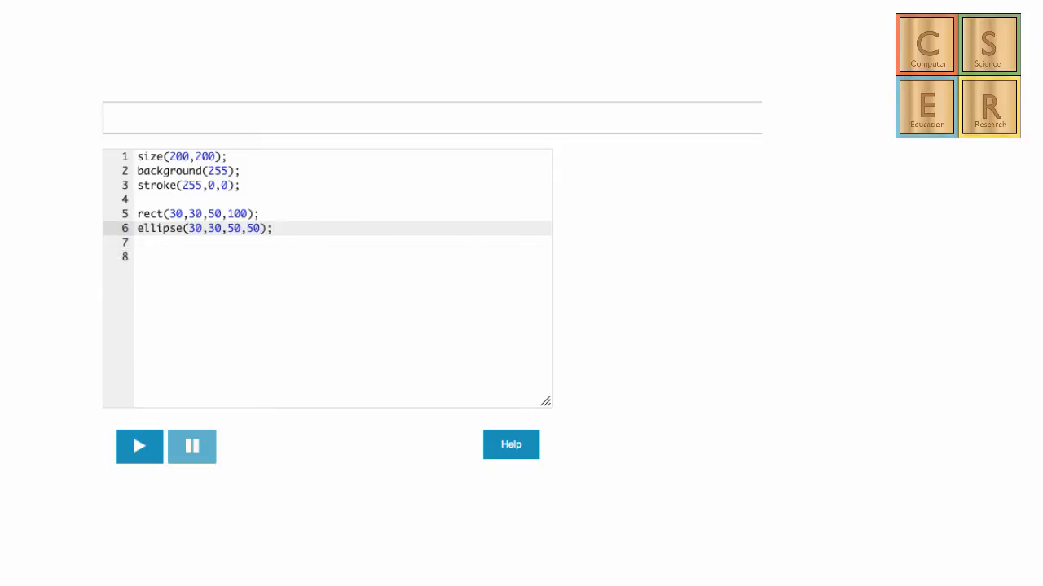
left_click(138, 446)
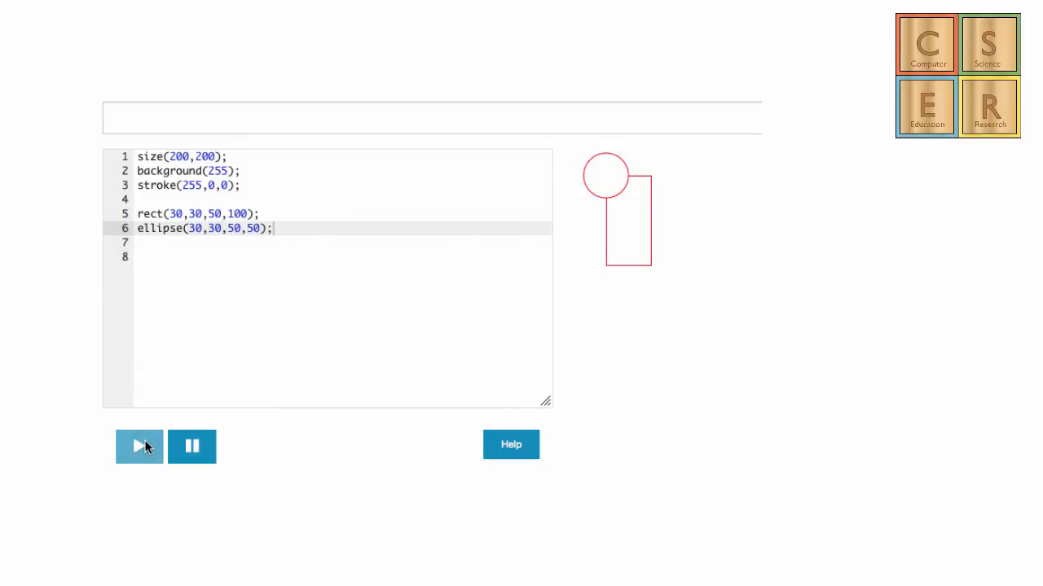